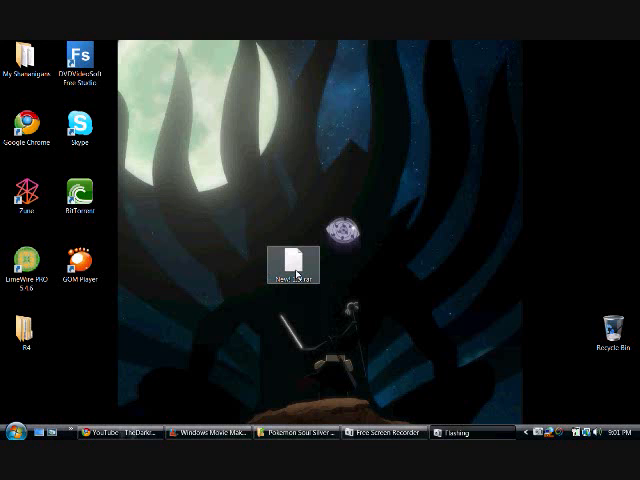
# Step: Extract the desktop archive into its own folder via WinRAR's context menu
pyautogui.rightClick(294, 262)
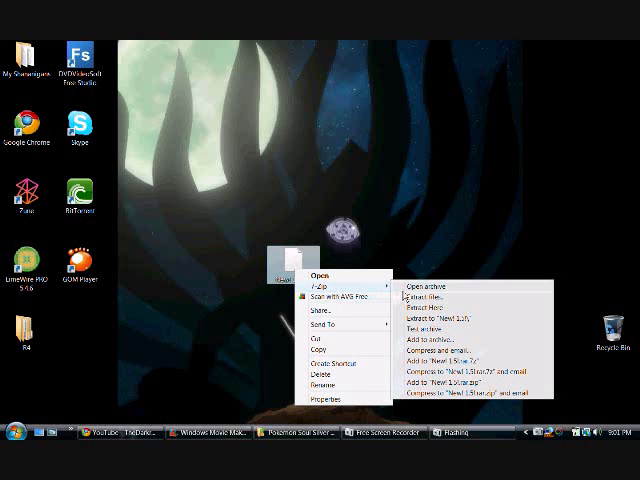
pyautogui.click(416, 296)
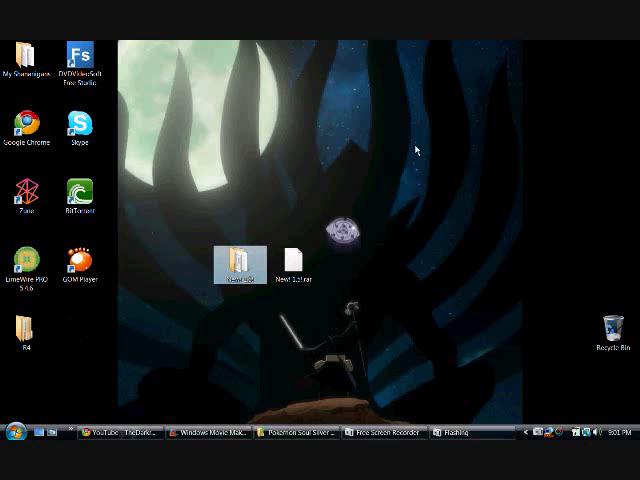
# Step: Create a new folder on the desktop and open the extracted xdelta folder
pyautogui.rightClick(418, 160)
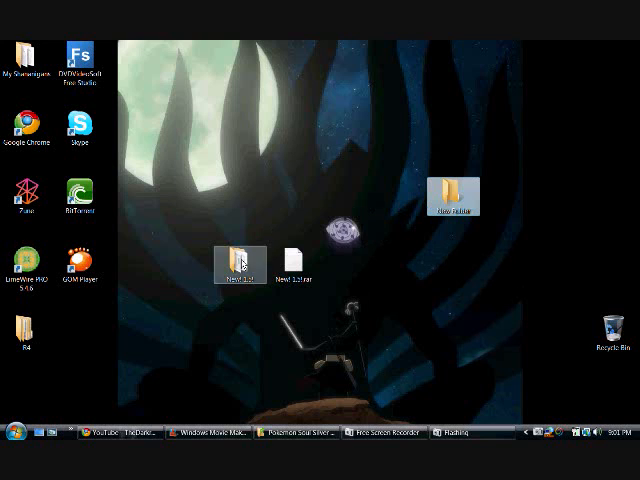
pyautogui.doubleClick(240, 258)
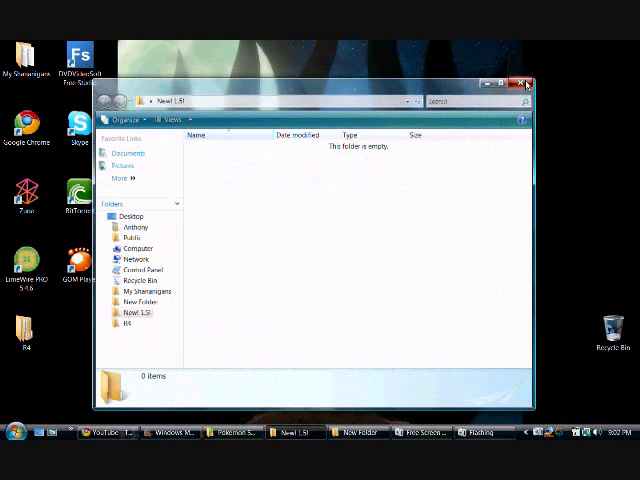
pyautogui.click(524, 84)
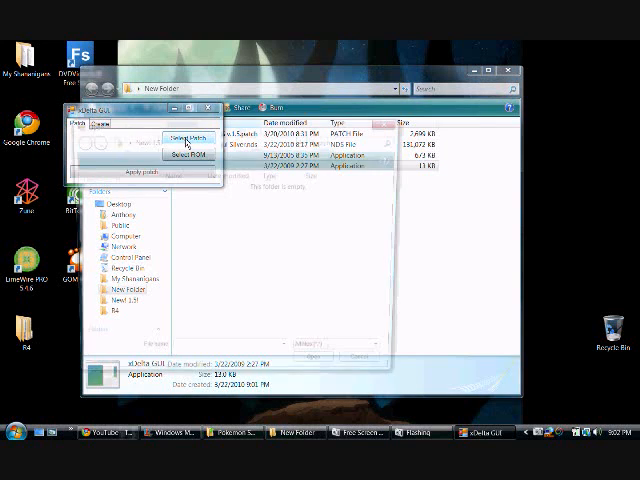
# Step: Browse from Select Patch to Desktop > New Folder and load the patch file
pyautogui.click(188, 138)
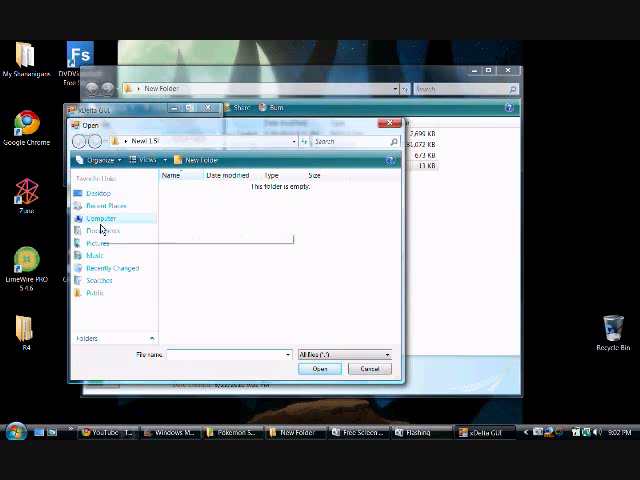
pyautogui.click(98, 192)
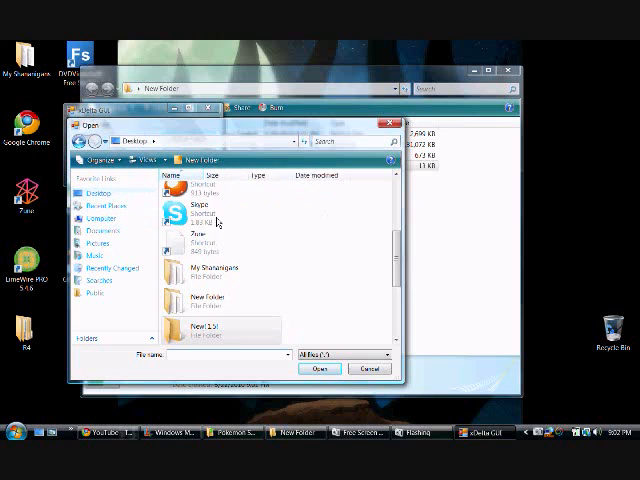
pyautogui.click(192, 330)
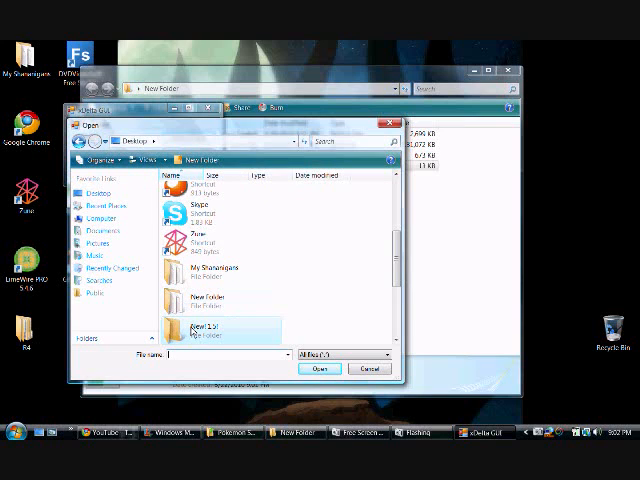
pyautogui.doubleClick(200, 332)
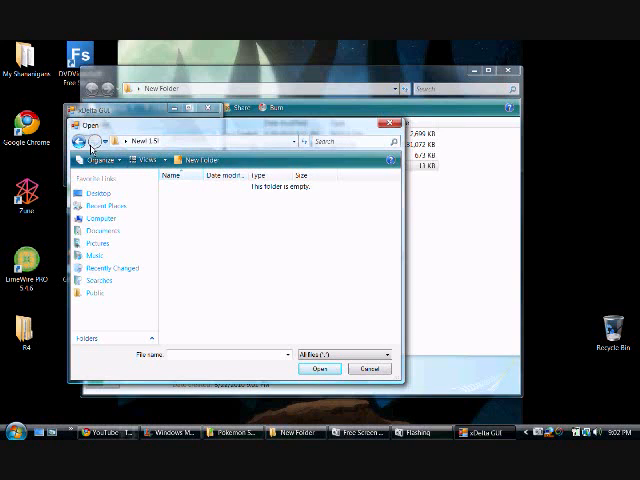
pyautogui.click(88, 140)
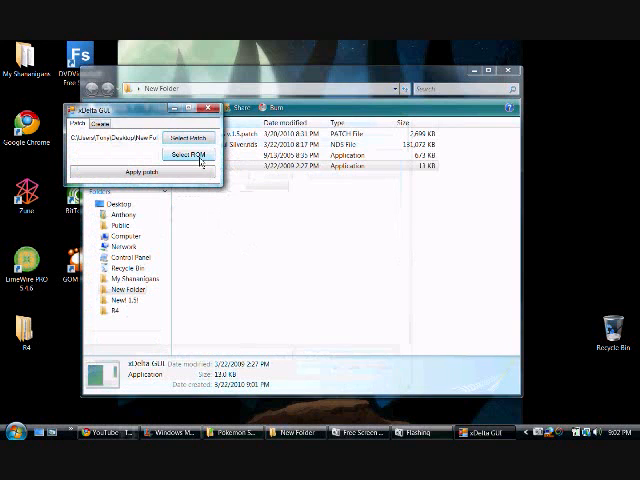
# Step: Select the Soul Silver .nds ROM as the source and apply the patch
pyautogui.click(186, 156)
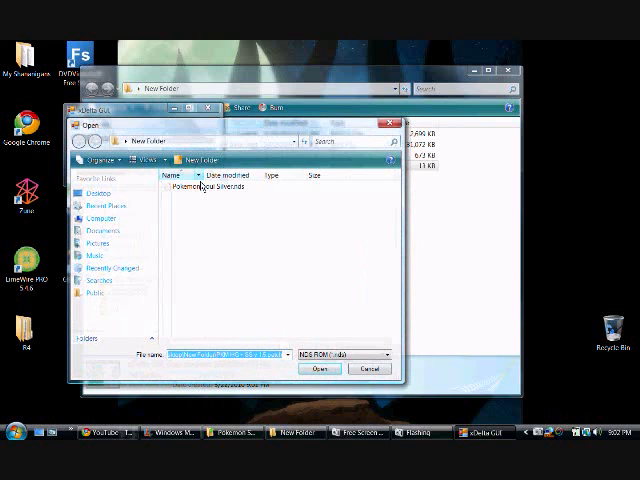
pyautogui.click(320, 368)
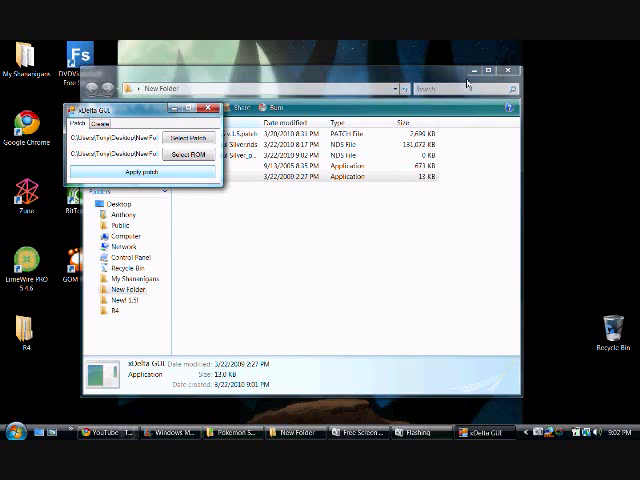
pyautogui.click(516, 72)
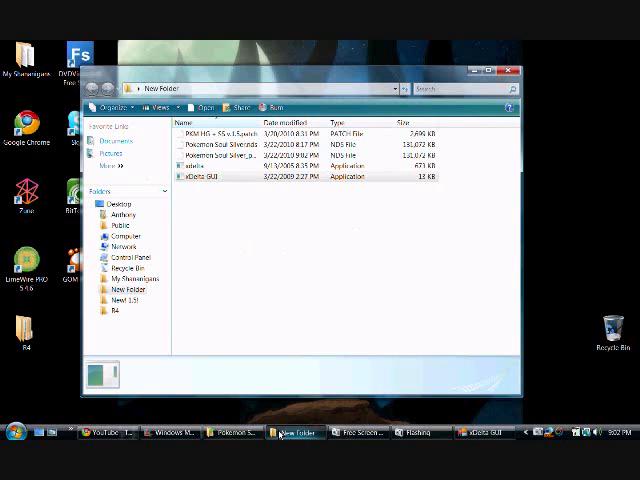
pyautogui.moveTo(296, 434)
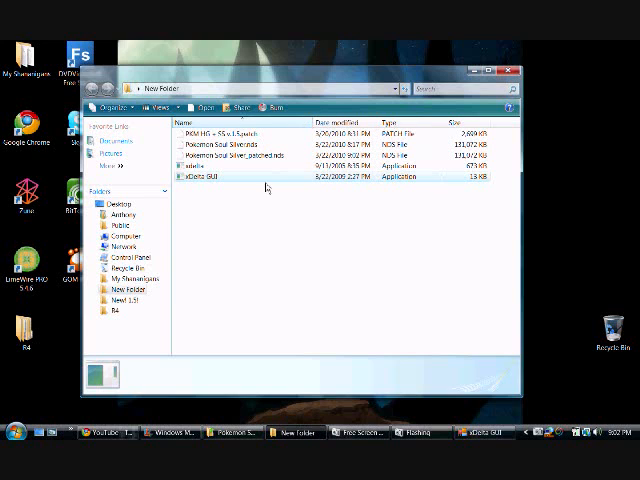
# Step: Briefly reopen and close xdelta GUI, then close the working folder with the patched ROM
pyautogui.doubleClick(202, 174)
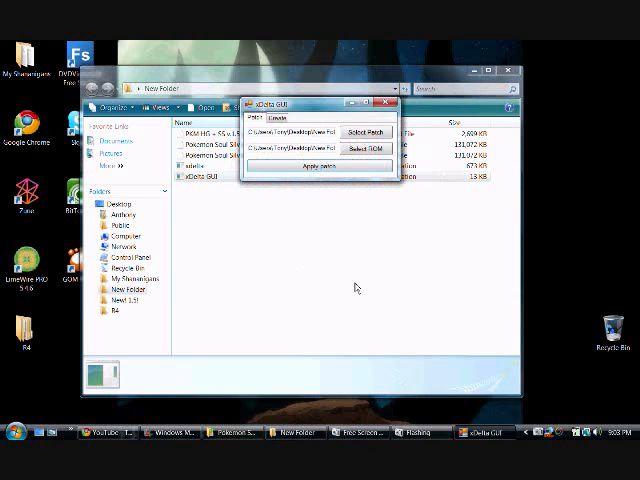
pyautogui.click(388, 104)
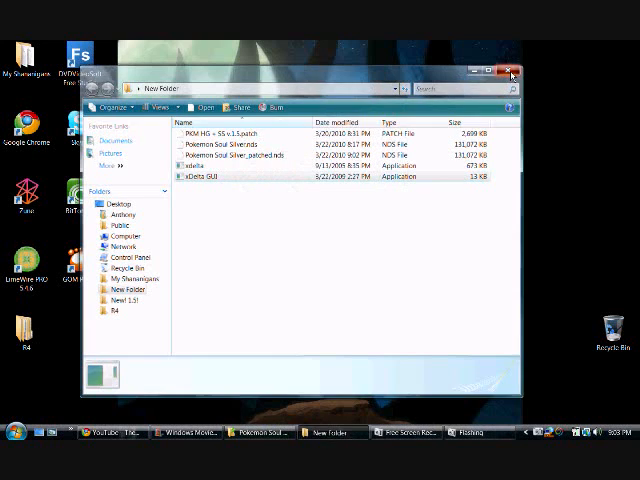
pyautogui.click(512, 72)
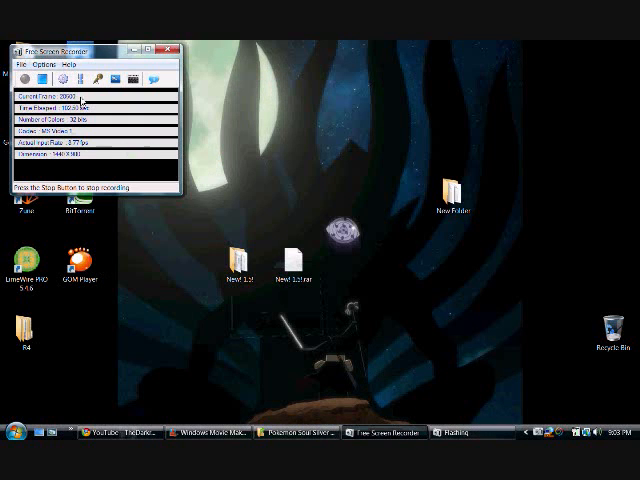